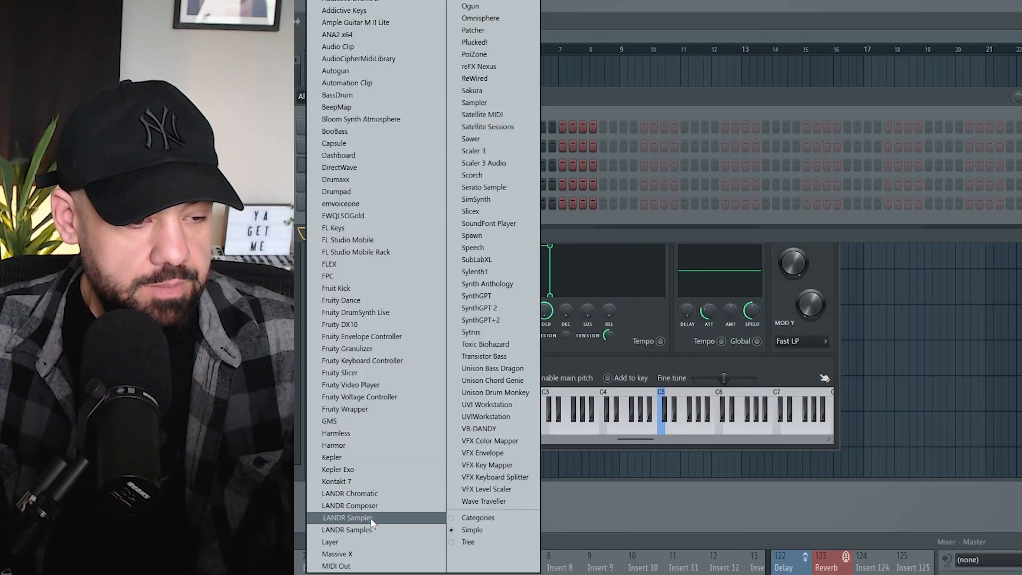
Add LANDR Sampler as a new instrument from the Channel Rack's plugin list.
left_click(346, 518)
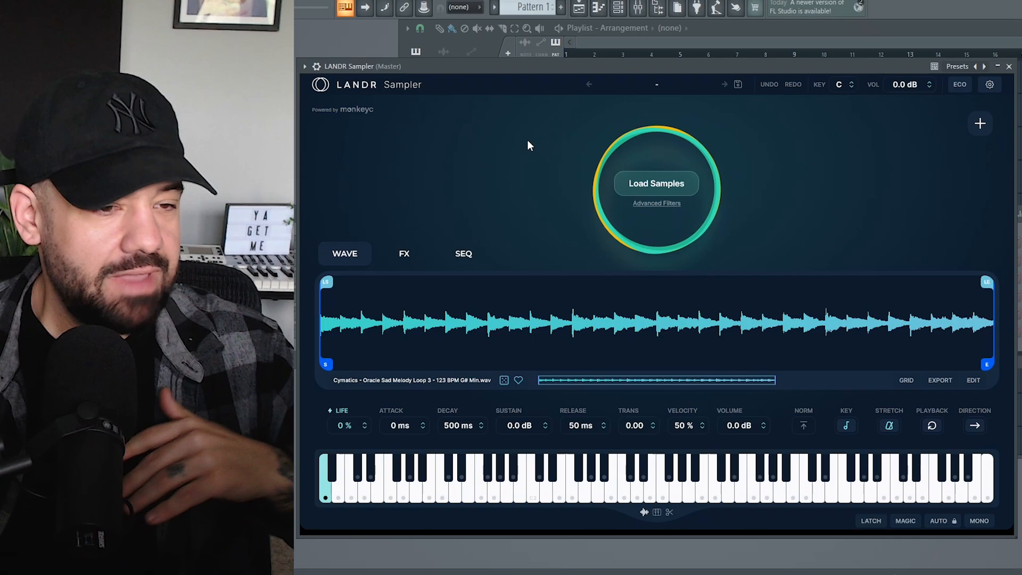
mouse_move(661, 162)
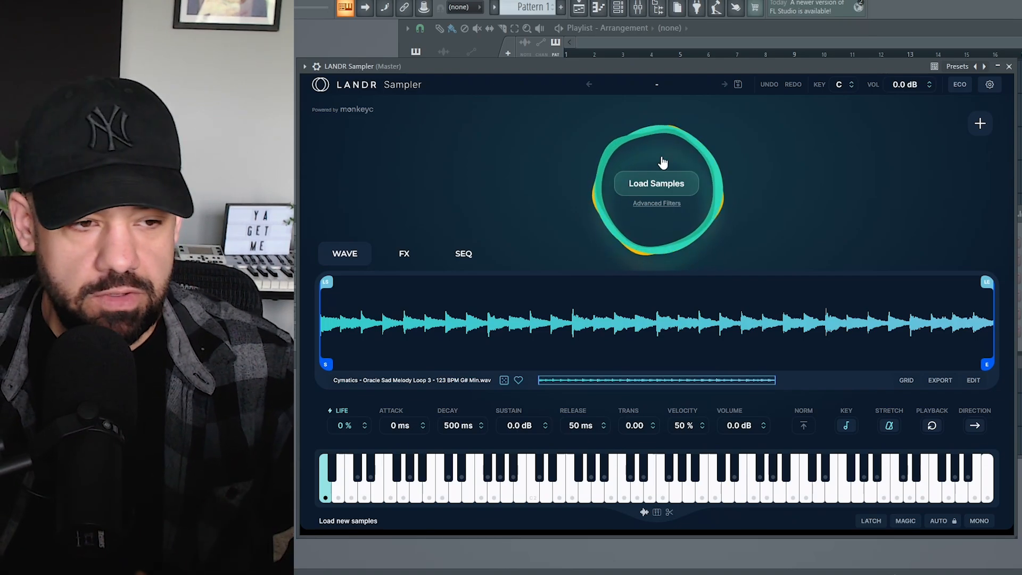
Open Sample import and its Advanced Filters to reach the Samples filtering page.
left_click(656, 183)
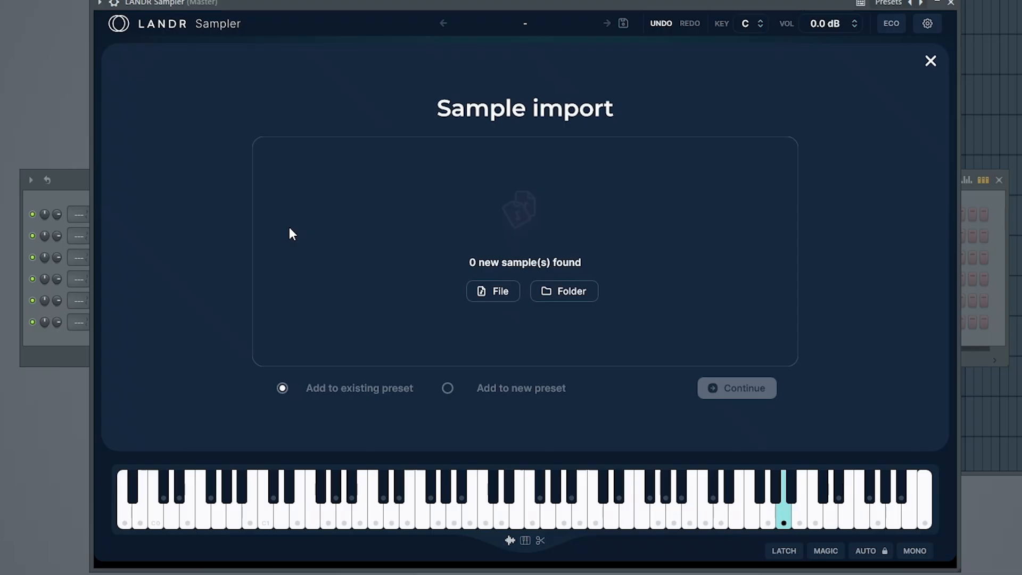
left_click(564, 291)
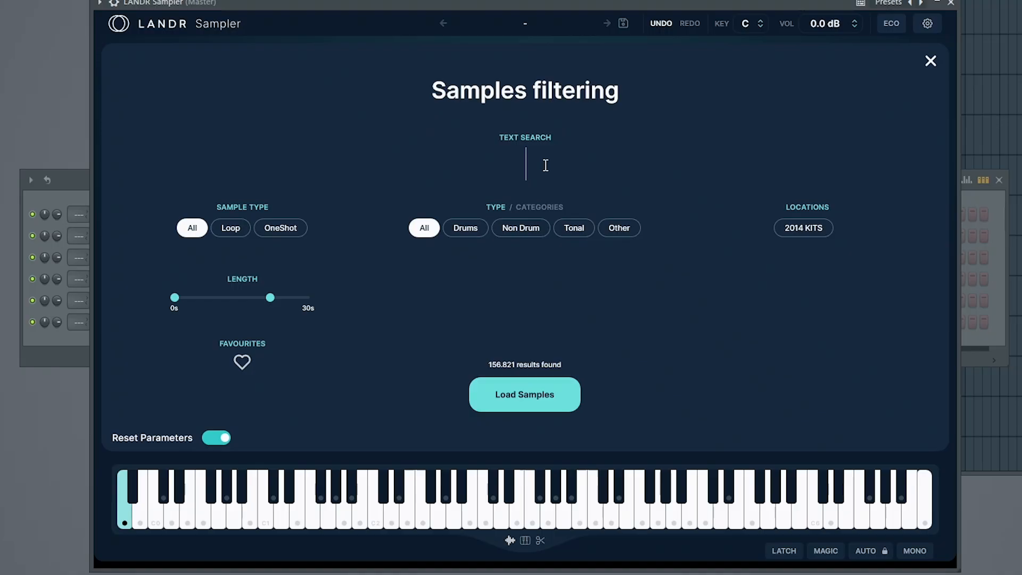
Try the Loop, OneShot and Non Drum filters, search '808', and reset filters to All.
left_click(230, 227)
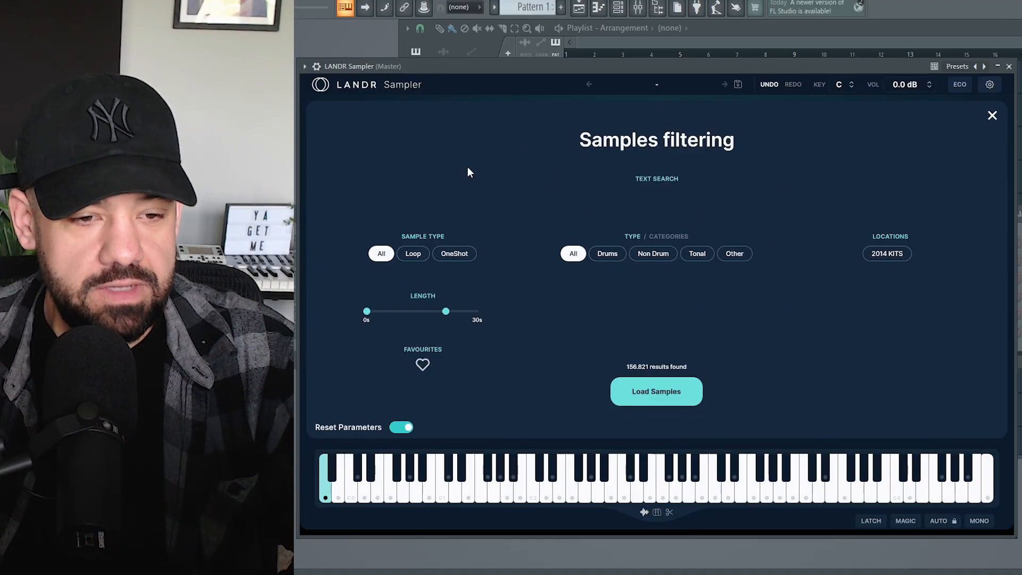
mouse_move(702, 165)
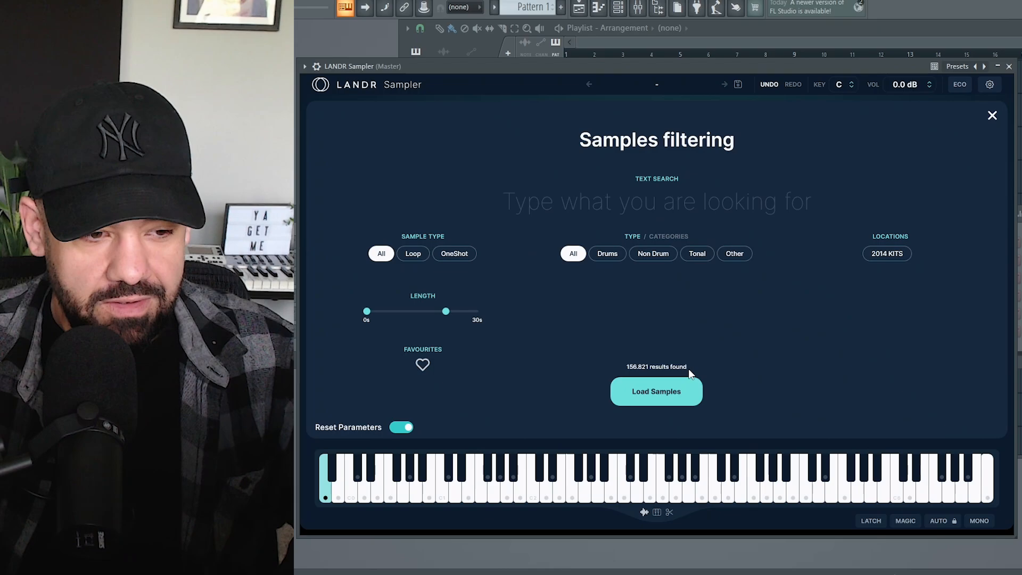
left_click(412, 254)
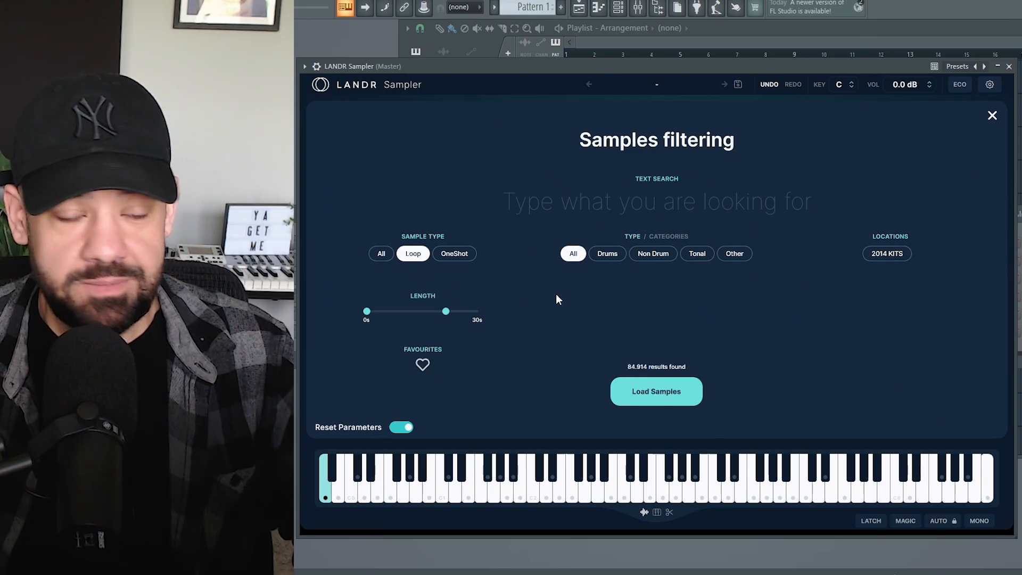
left_click(454, 253)
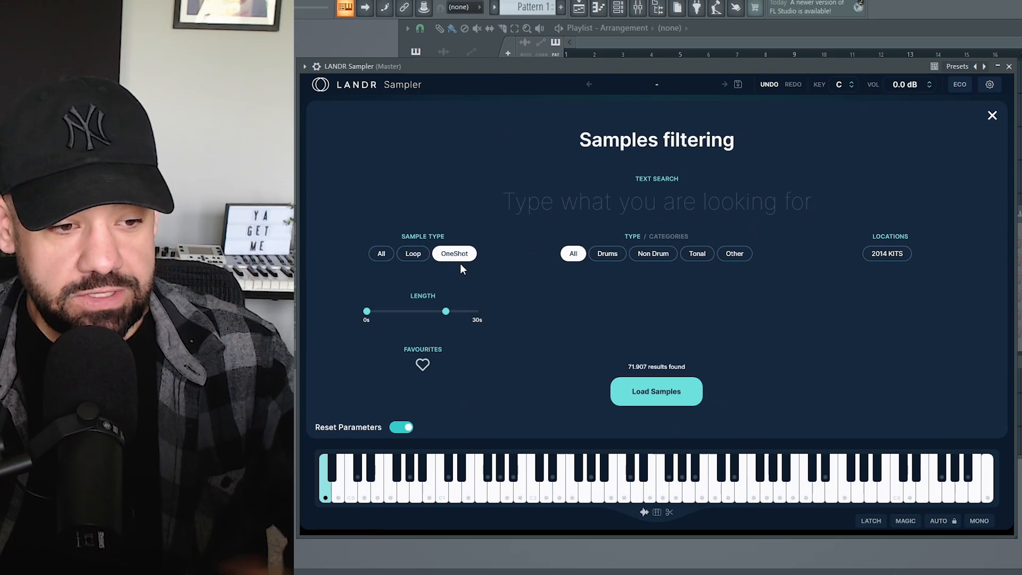
left_click(653, 254)
type("8")
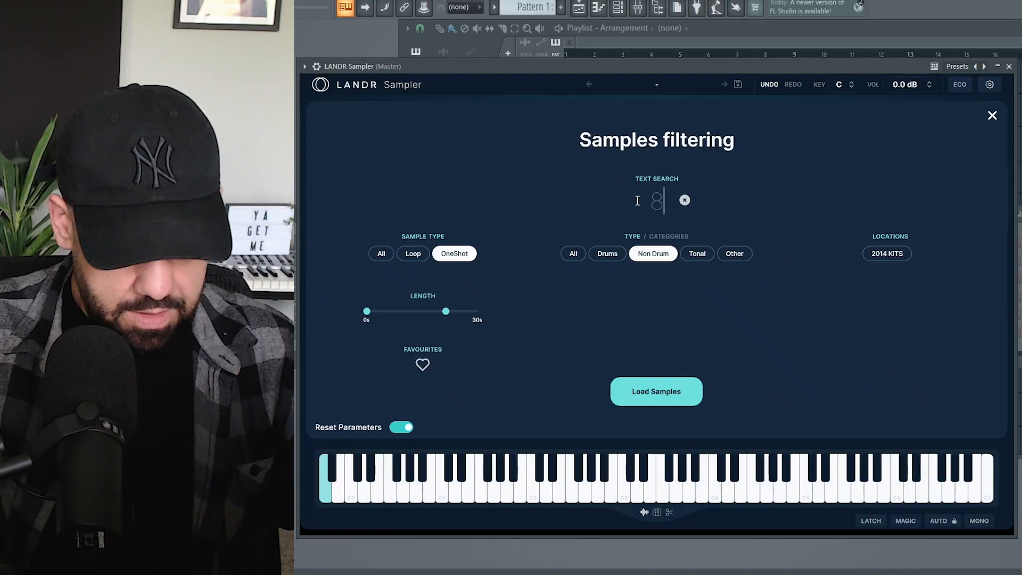
type("08")
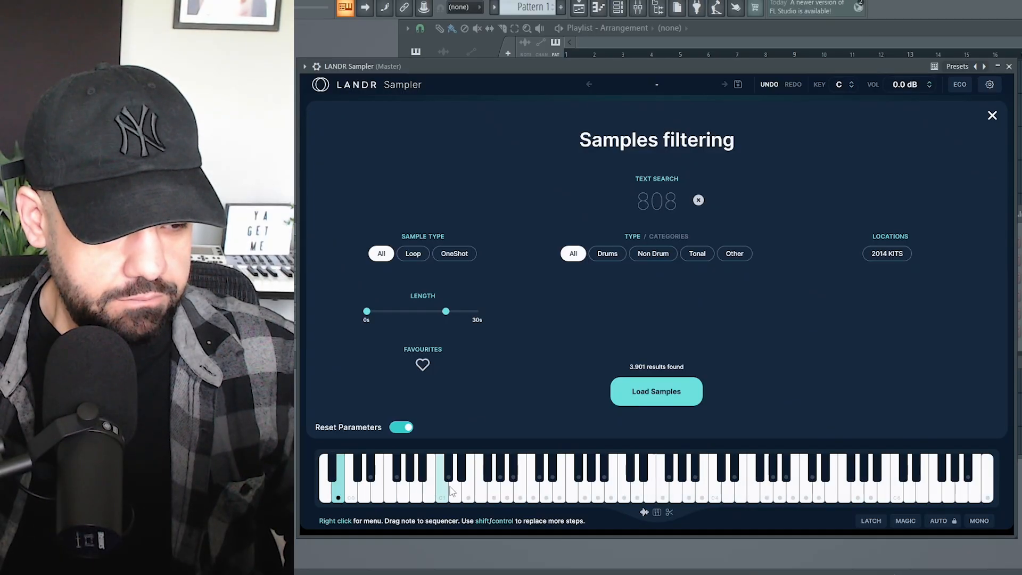
left_click(663, 482)
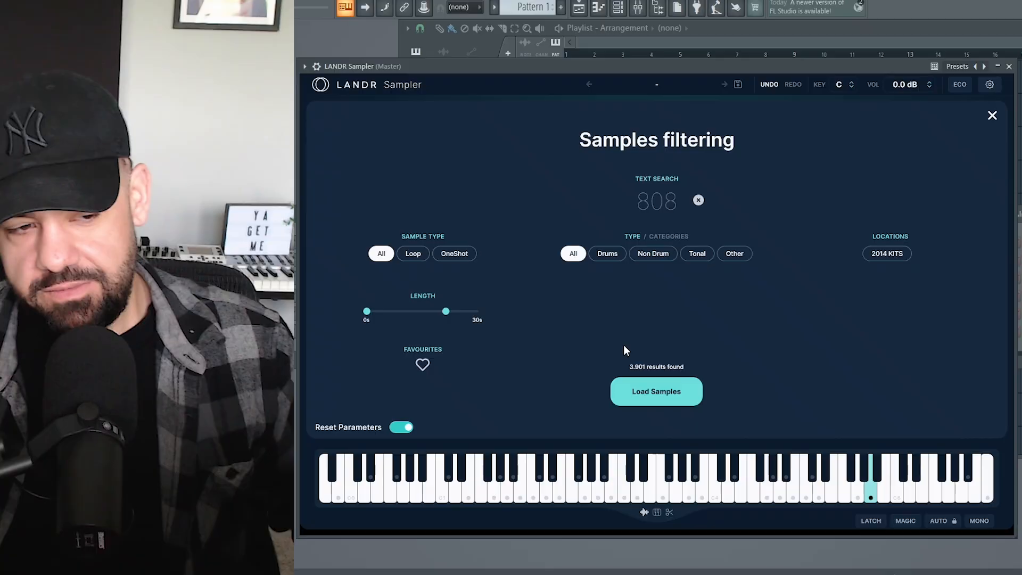
Import the Rocky Point F# Minor 126 BPM loop, adding it to the existing preset.
left_click(656, 391)
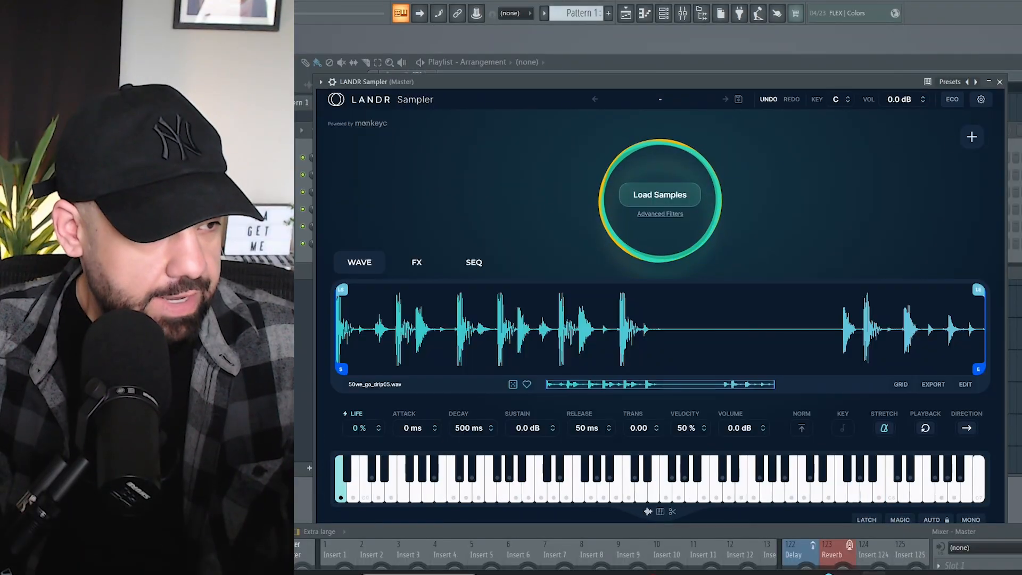
left_click(659, 194)
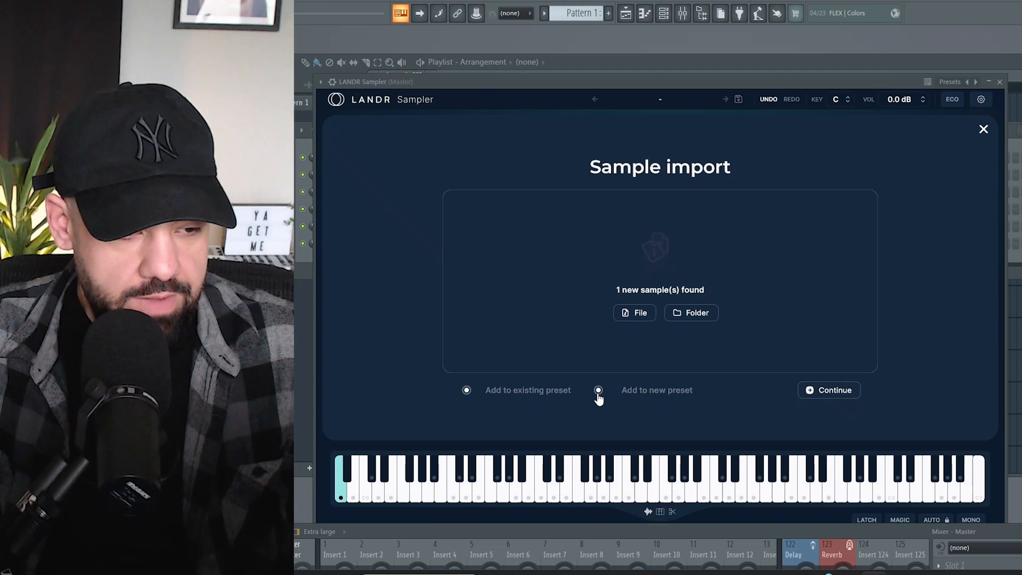
left_click(466, 389)
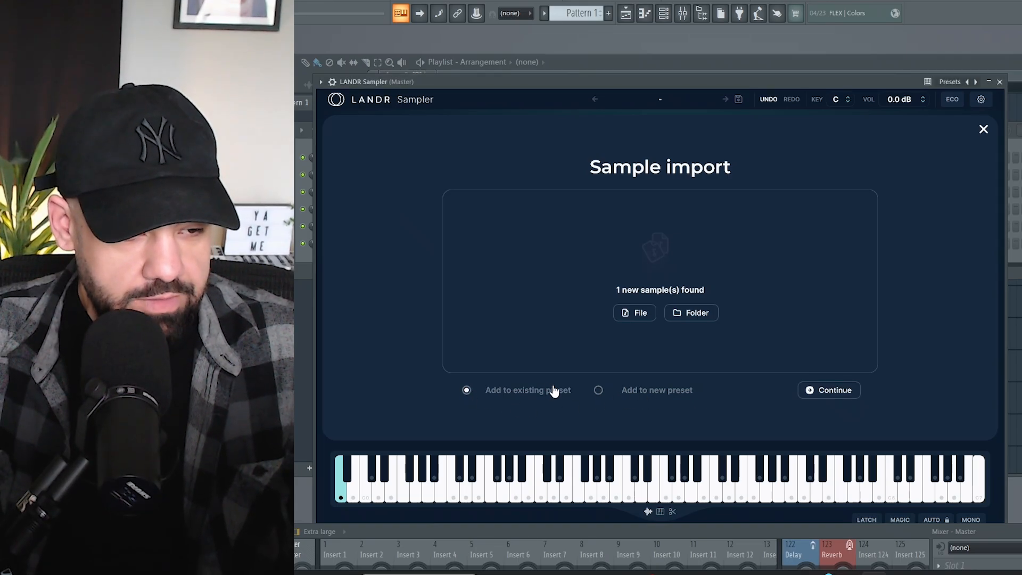
left_click(834, 389)
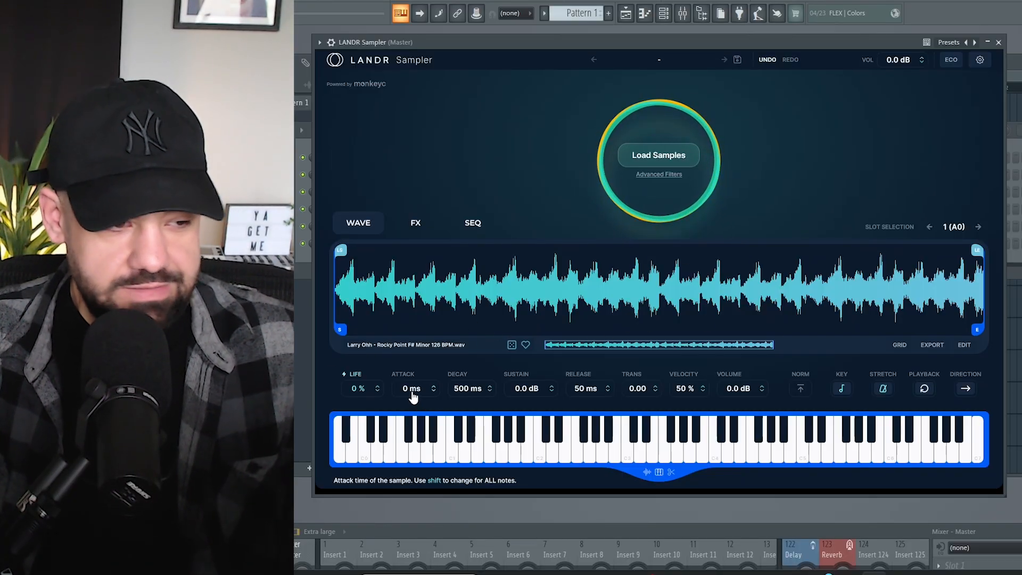
Audition the Rocky Point loop on several keys, then switch into slice mode.
left_click(528, 444)
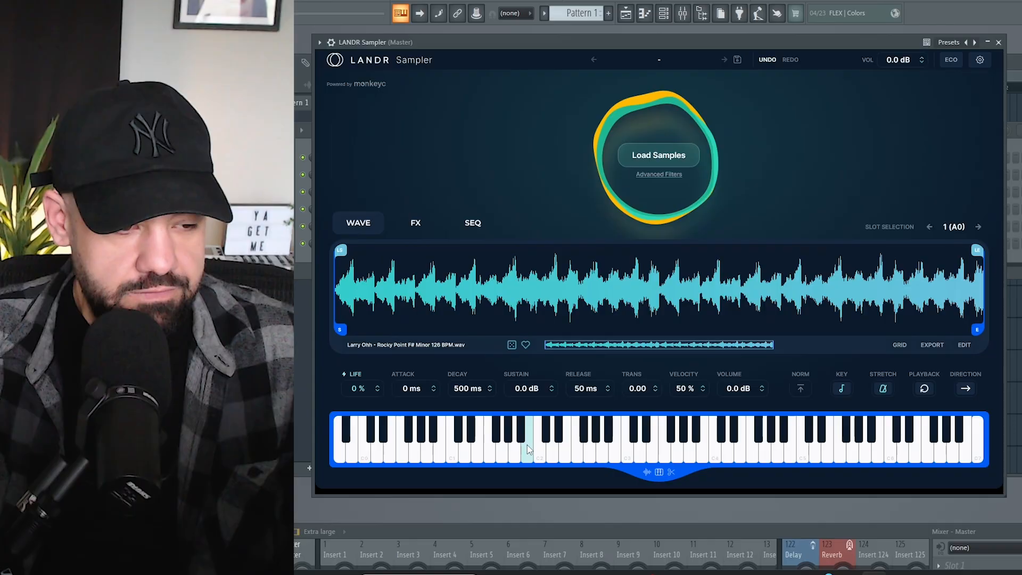
left_click(584, 440)
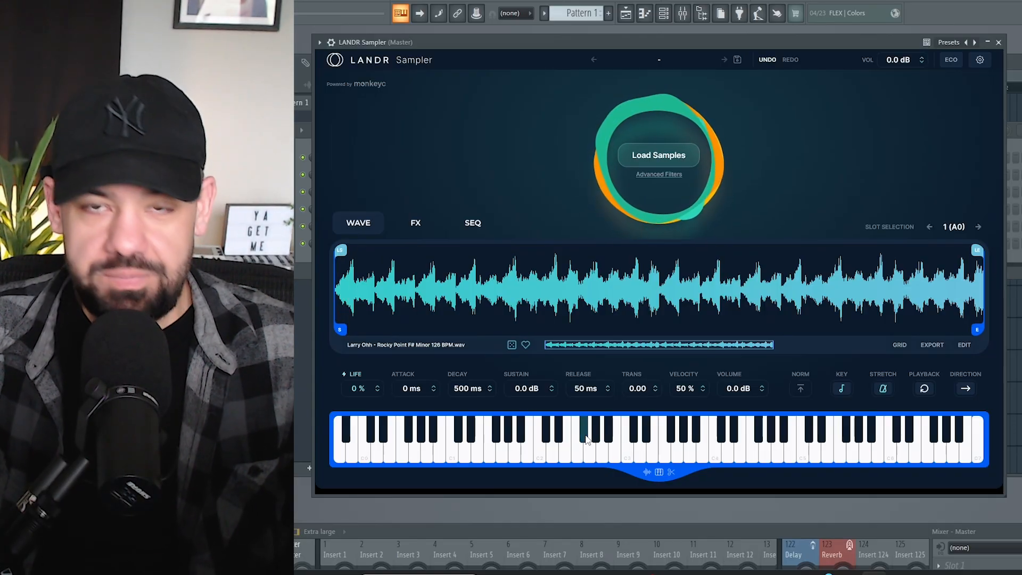
left_click(540, 444)
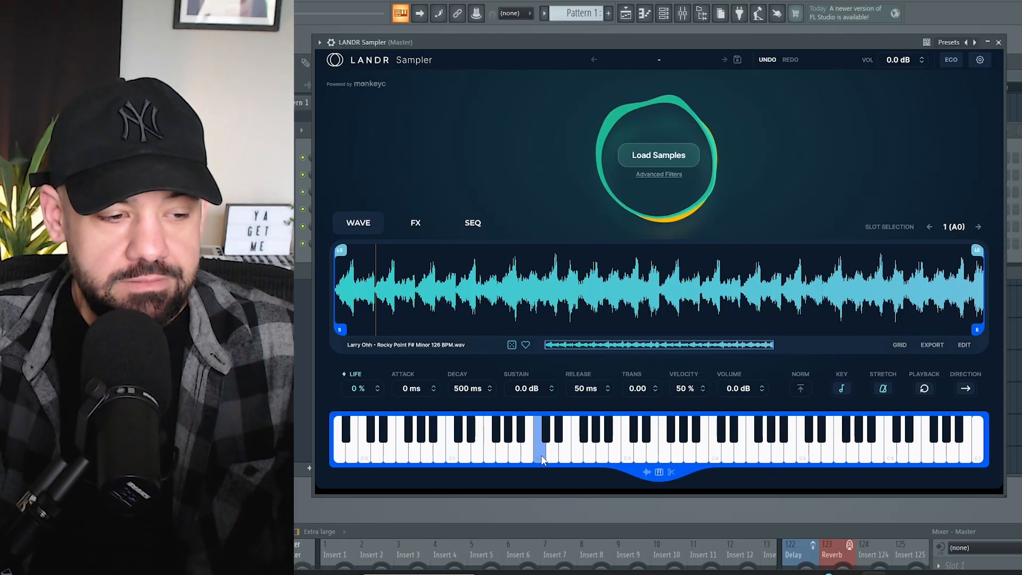
left_click(546, 440)
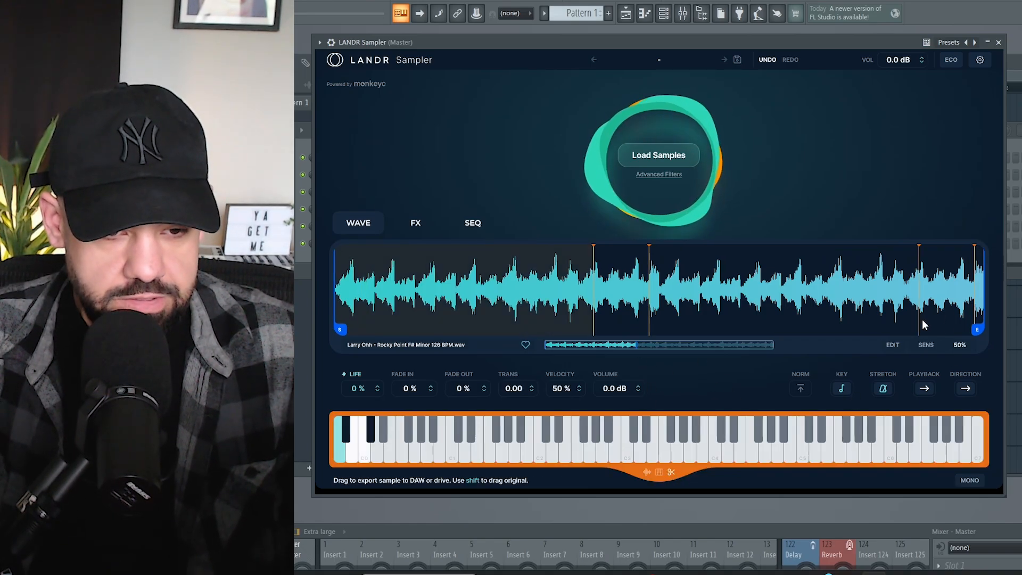
Slice the loop in DIV mode at 1/2 divisions and audition the first two slices.
left_click(926, 344)
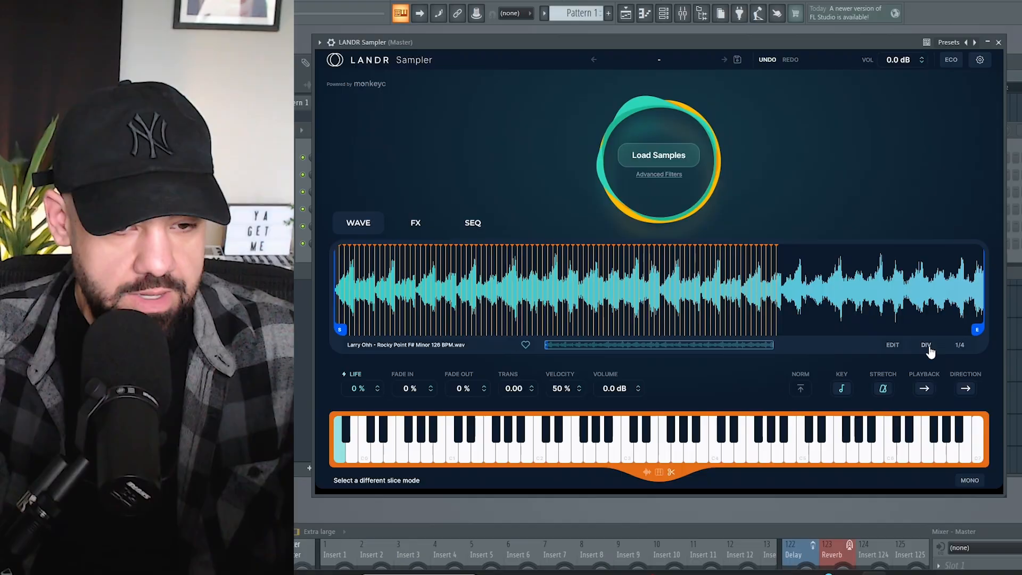
left_click(926, 345)
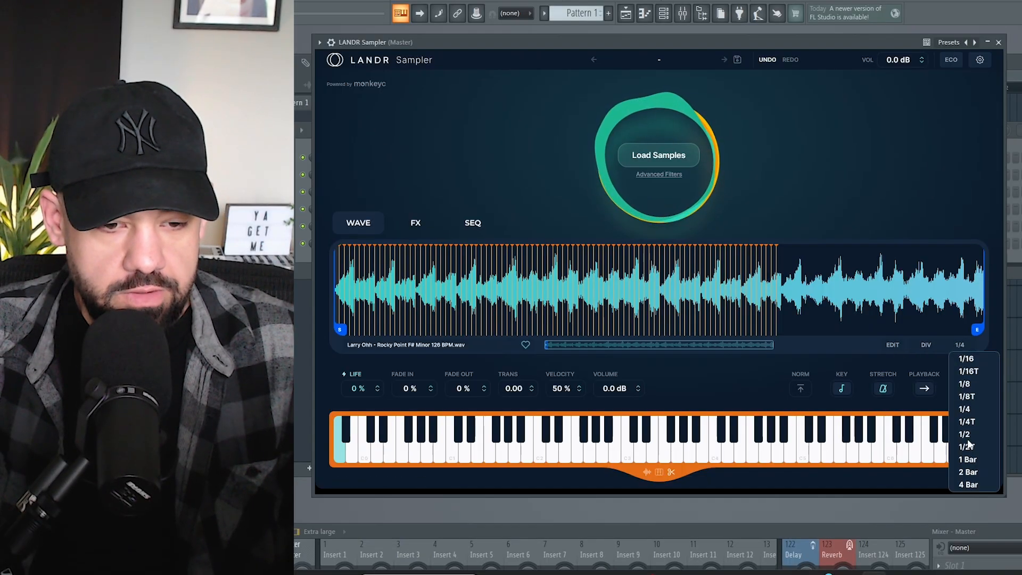
left_click(965, 434)
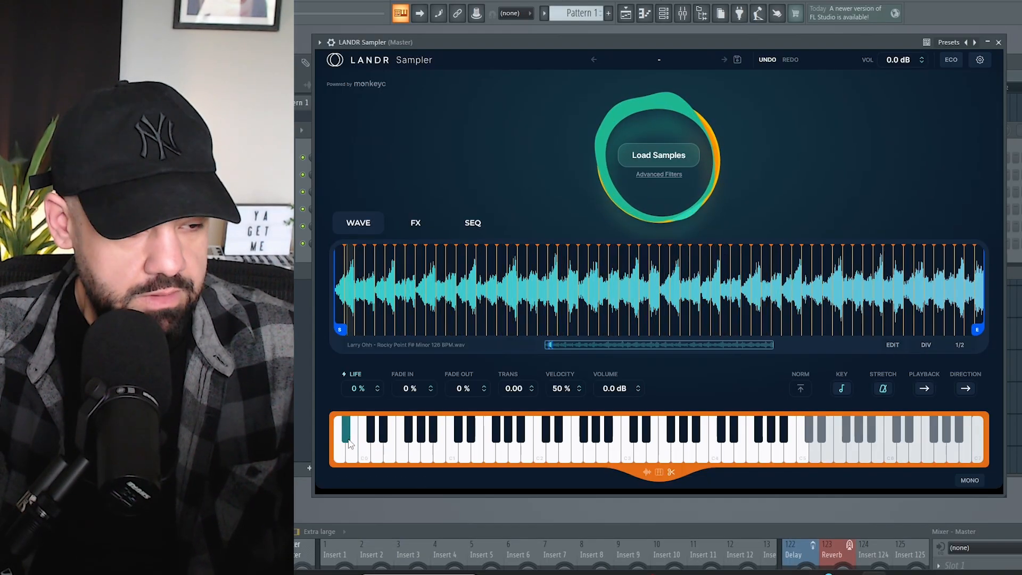
left_click(375, 437)
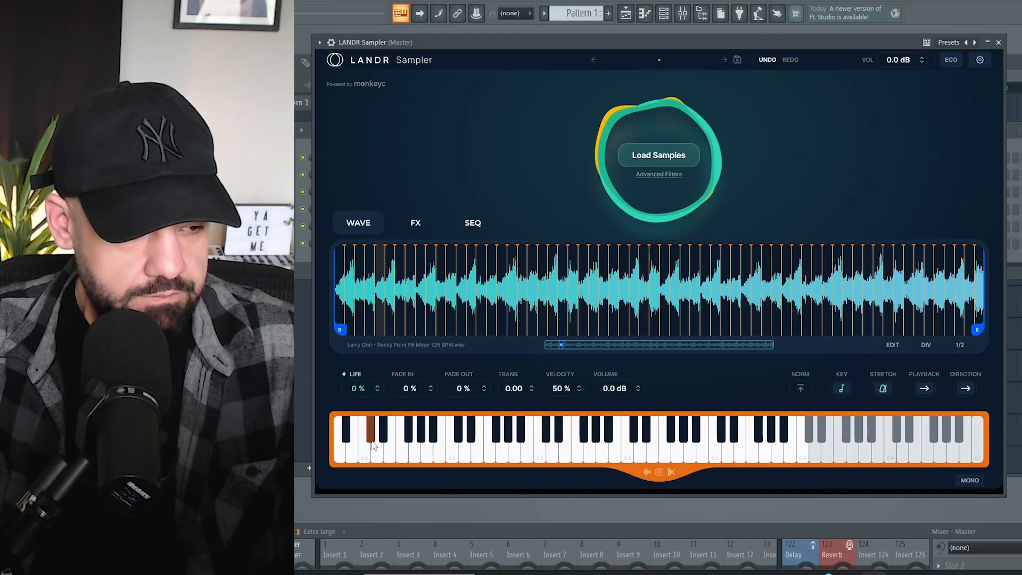
left_click(376, 441)
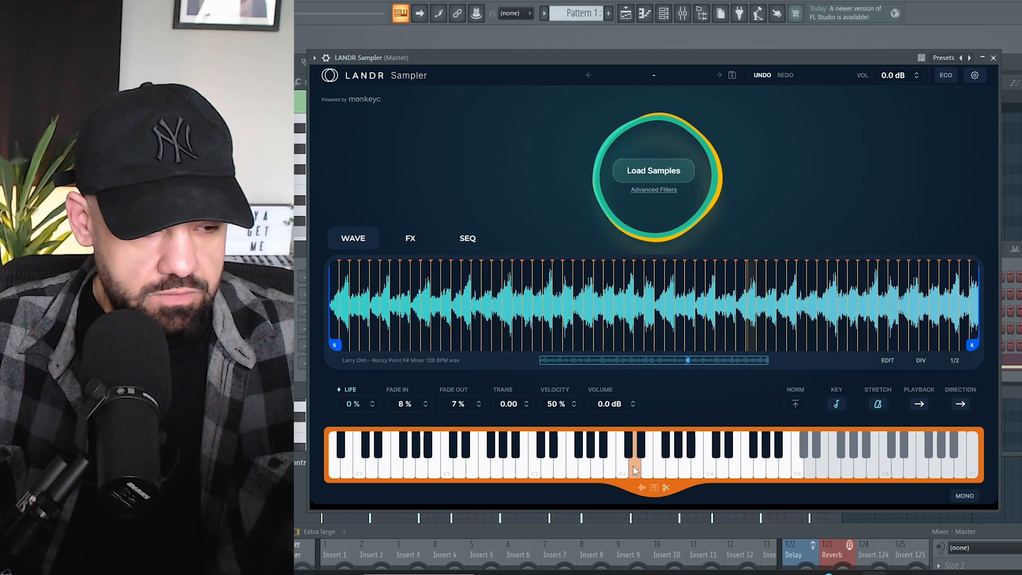
Show the FX page with filter, chorus, delay, crush, distortion and reverb modules.
left_click(639, 453)
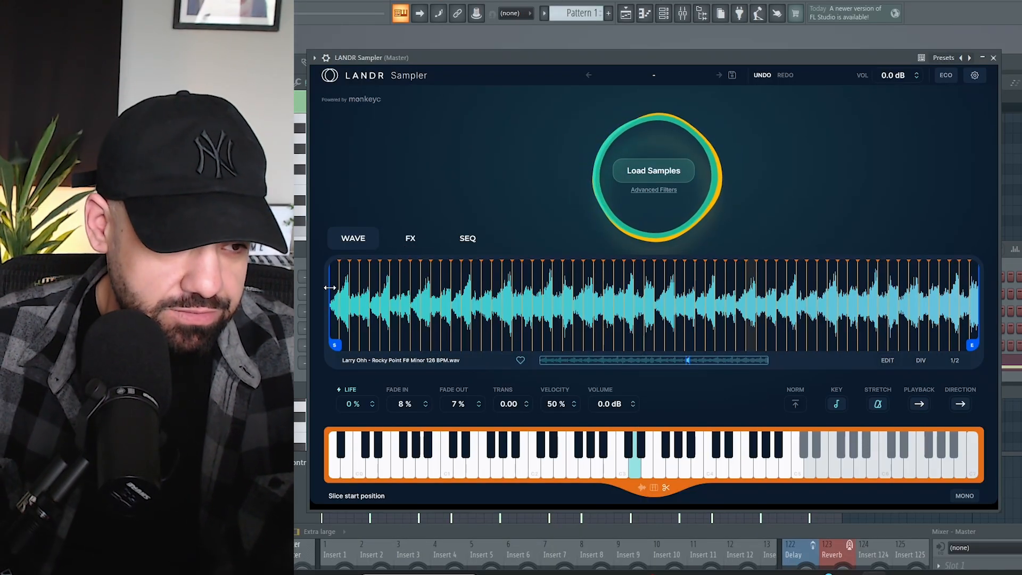
left_click(410, 238)
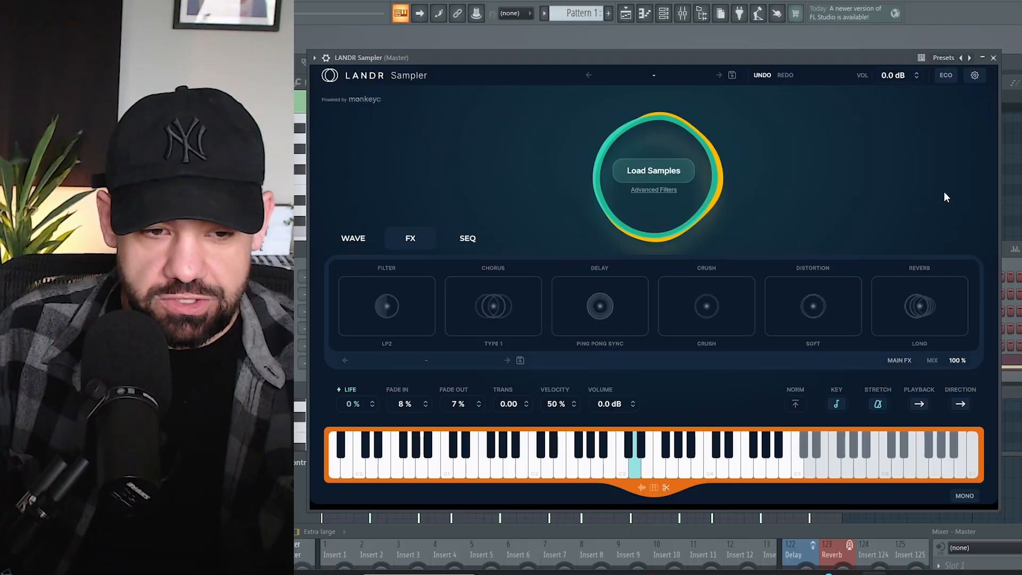
Adjust the low-pass filter, toggle chorus on, off and on again, and show the 16-step sequencer.
left_click(652, 170)
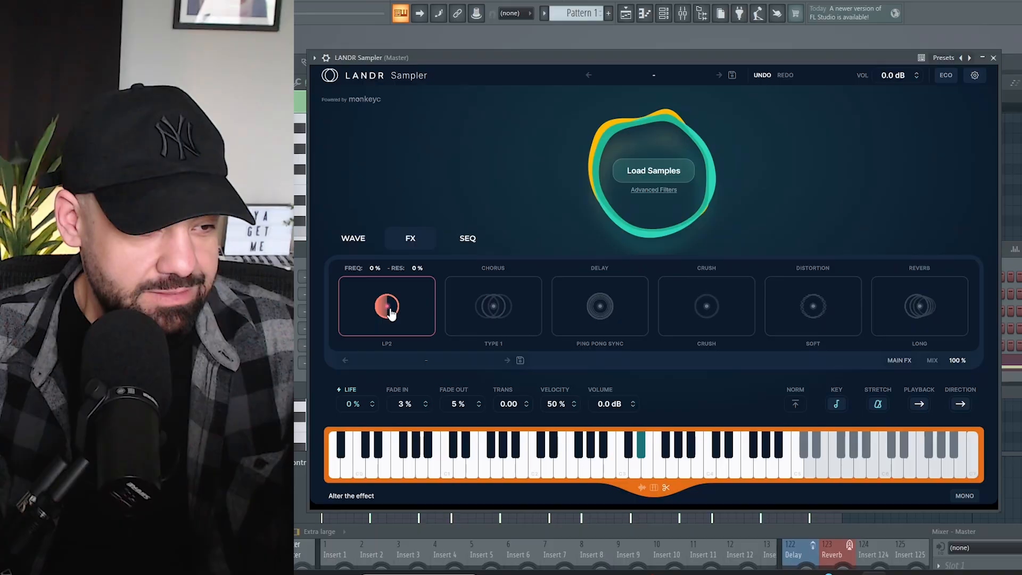
left_click(493, 306)
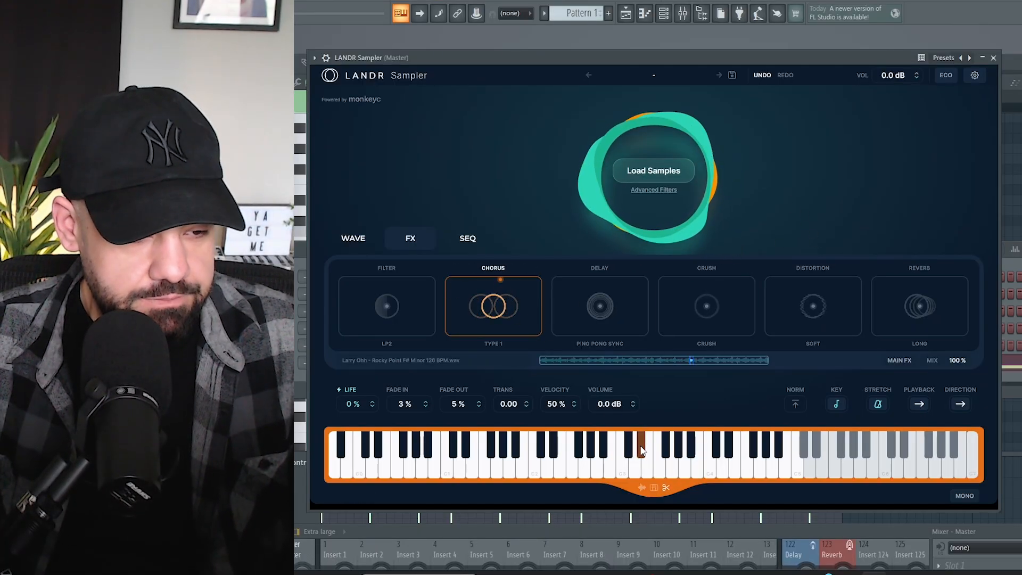
left_click(642, 456)
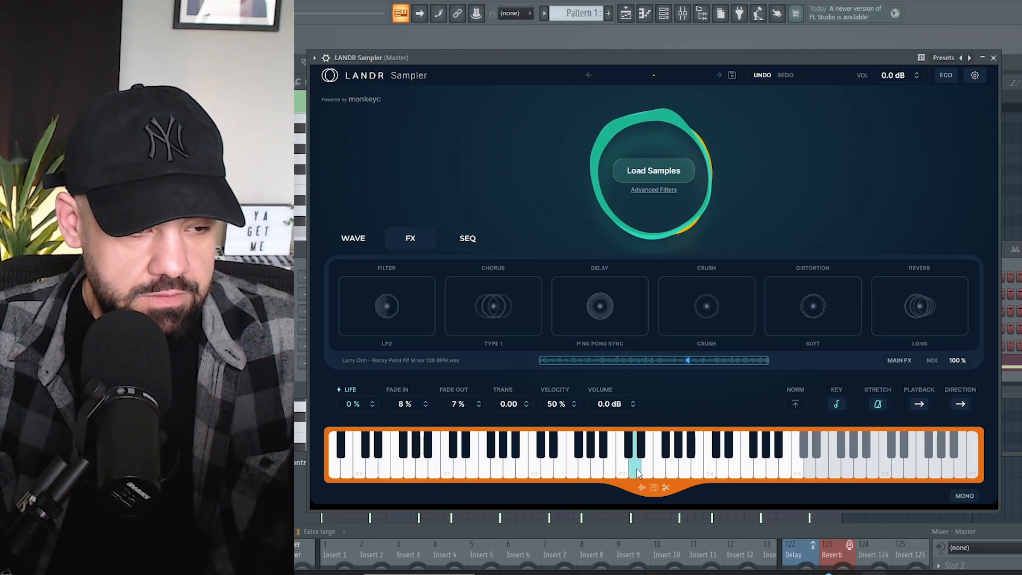
left_click(493, 307)
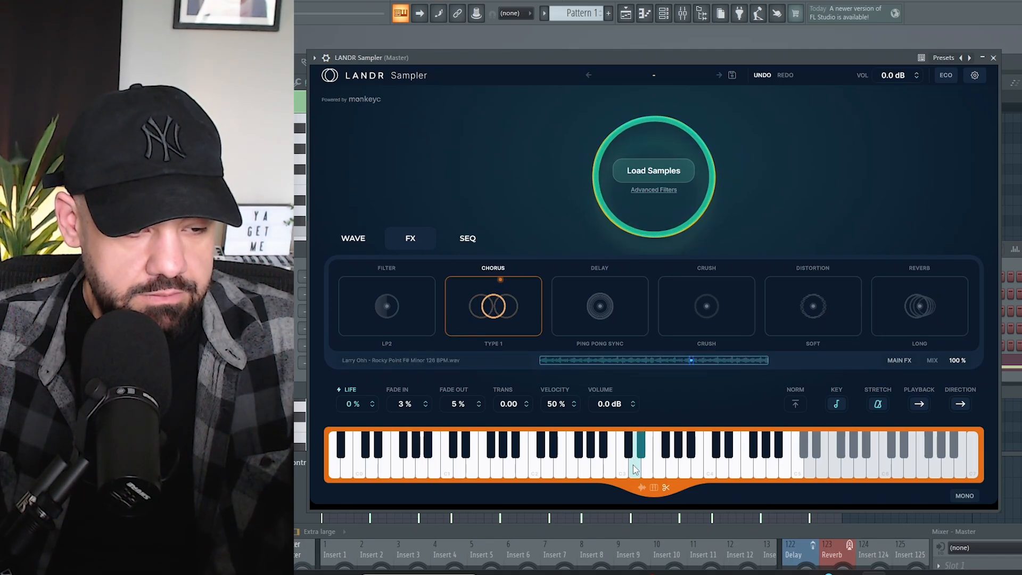
left_click(621, 453)
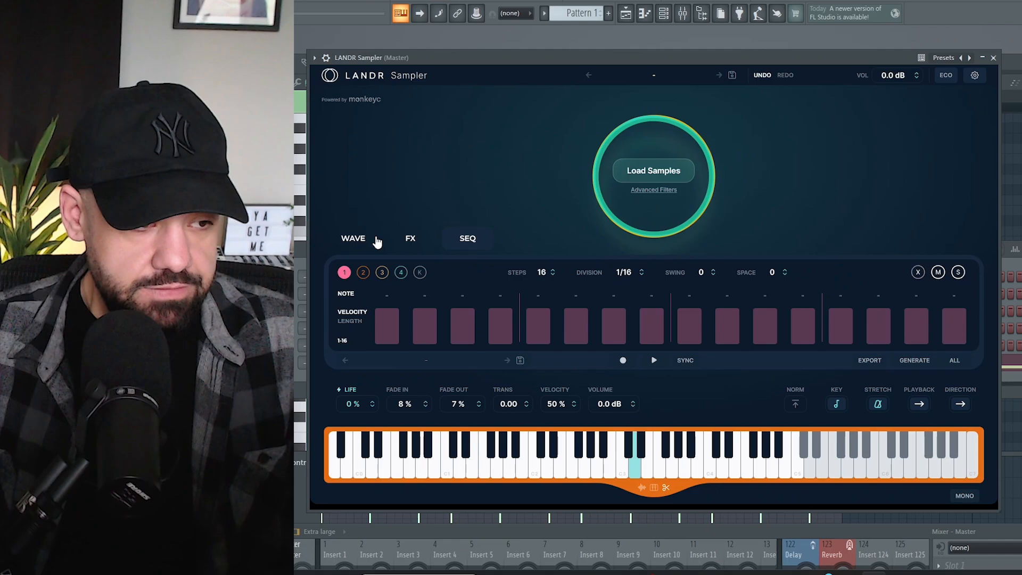
Return to the sliced waveform view and set slice playback mode to Normal.
left_click(353, 238)
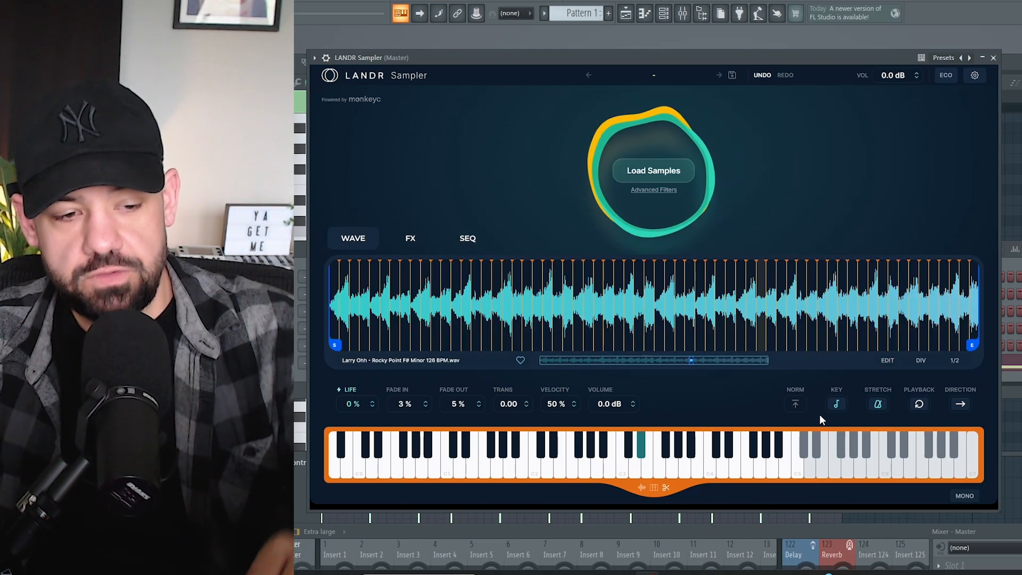
mouse_move(795, 403)
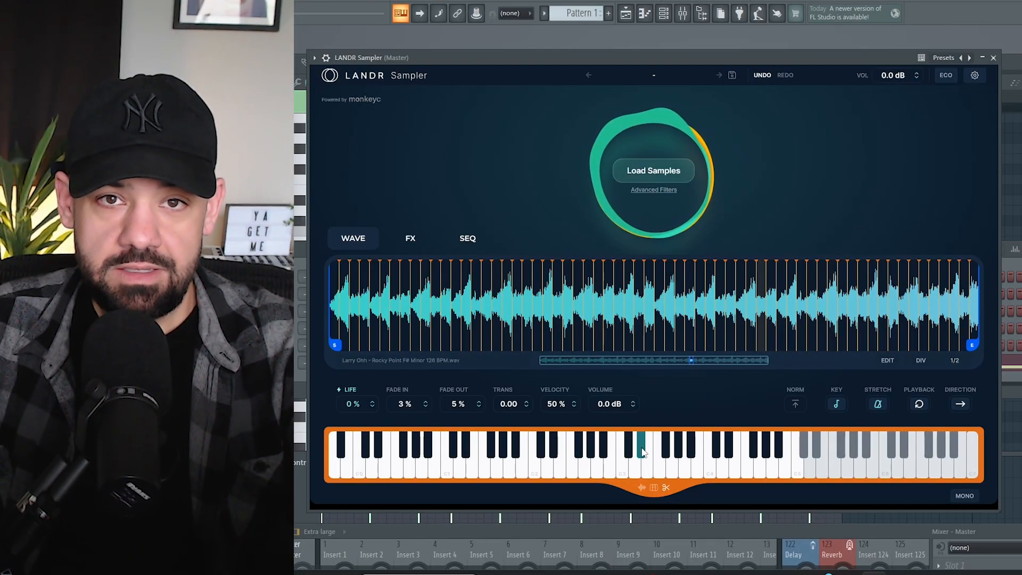
left_click(641, 452)
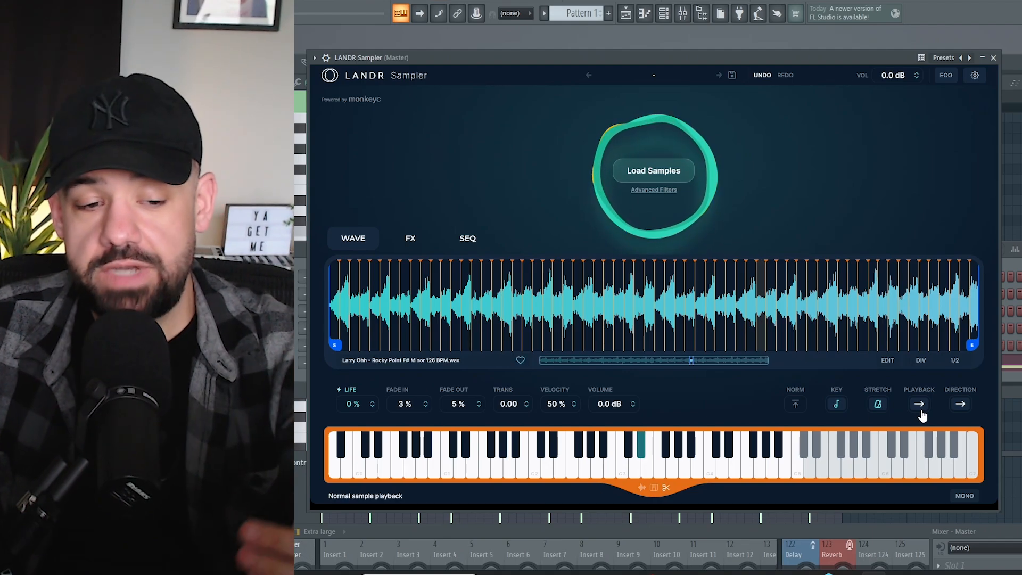
left_click(959, 404)
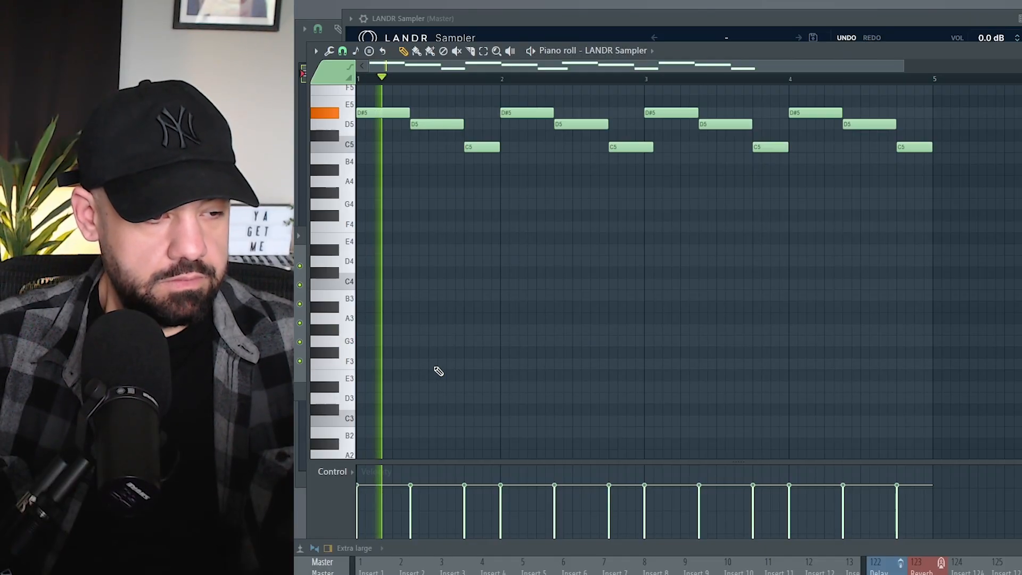
Bring up the Channel Rack's instrument list showing LANDR Chromatic, Composer and Sampler.
left_click(455, 364)
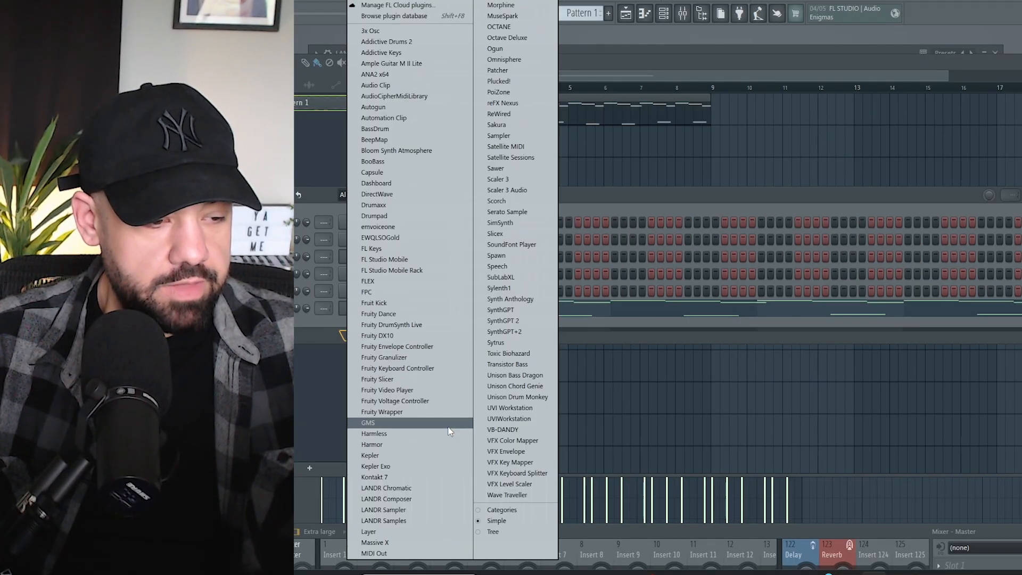
Add a second LANDR Sampler instrument from the plugin list.
left_click(384, 520)
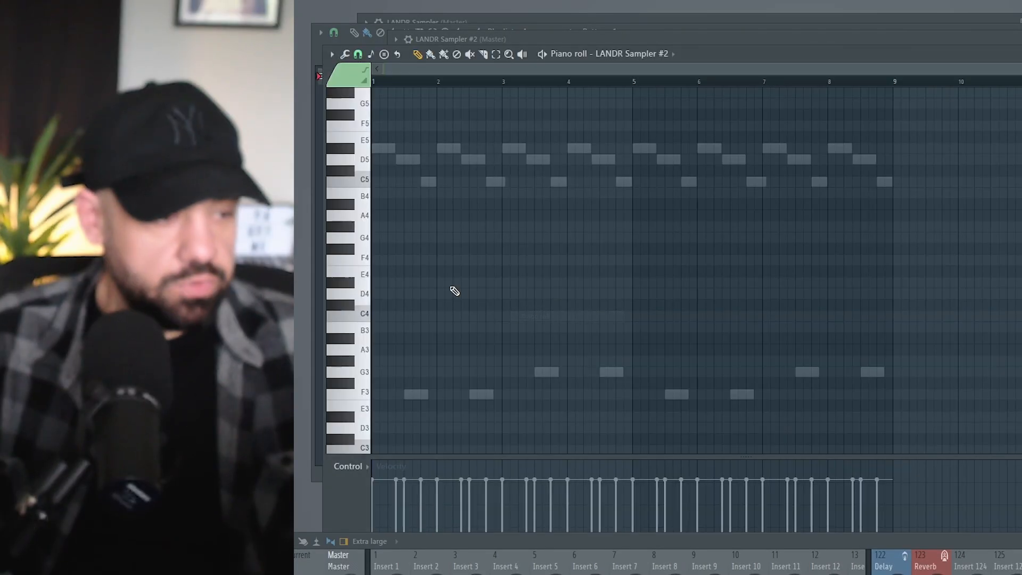
Draw repeating low D2 notes through the bars in the new sampler's piano roll.
scroll("down", 3)
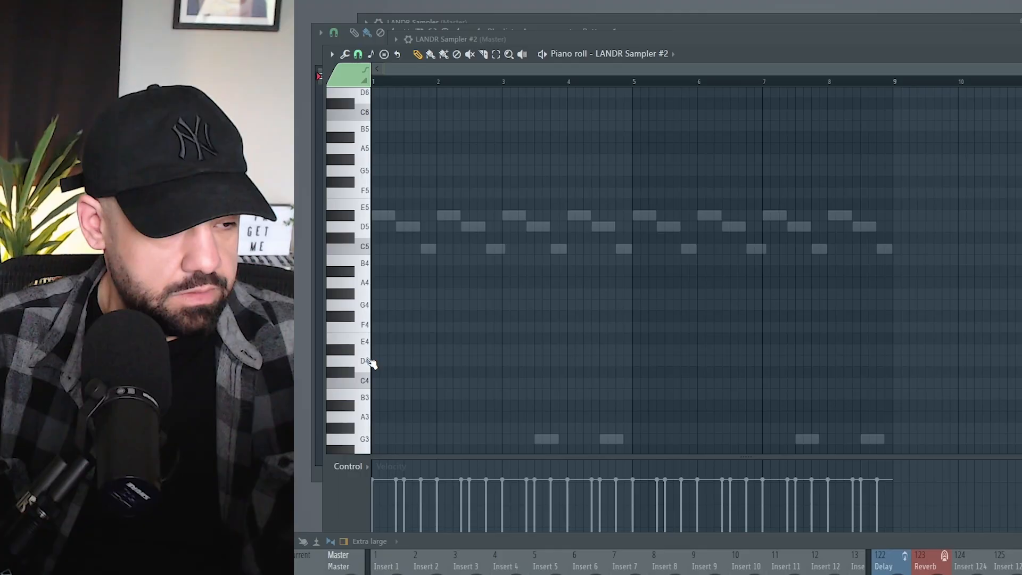
scroll("down", 3)
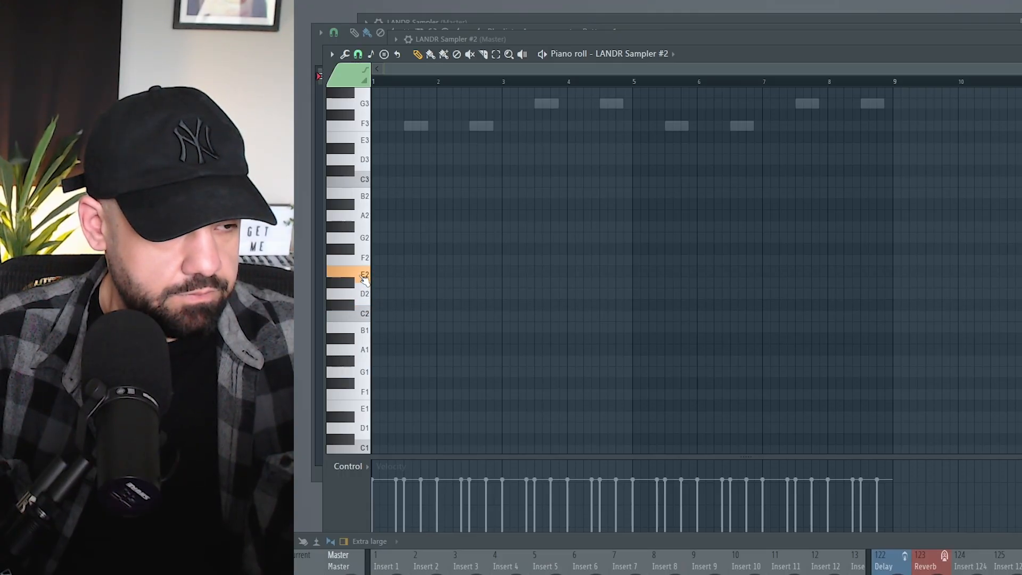
left_click(420, 293)
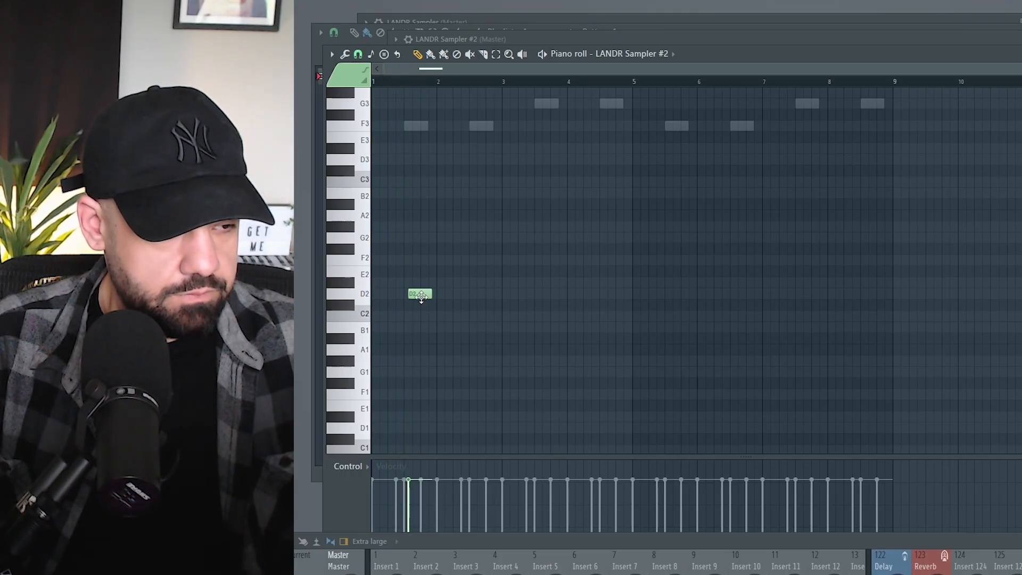
left_click(481, 294)
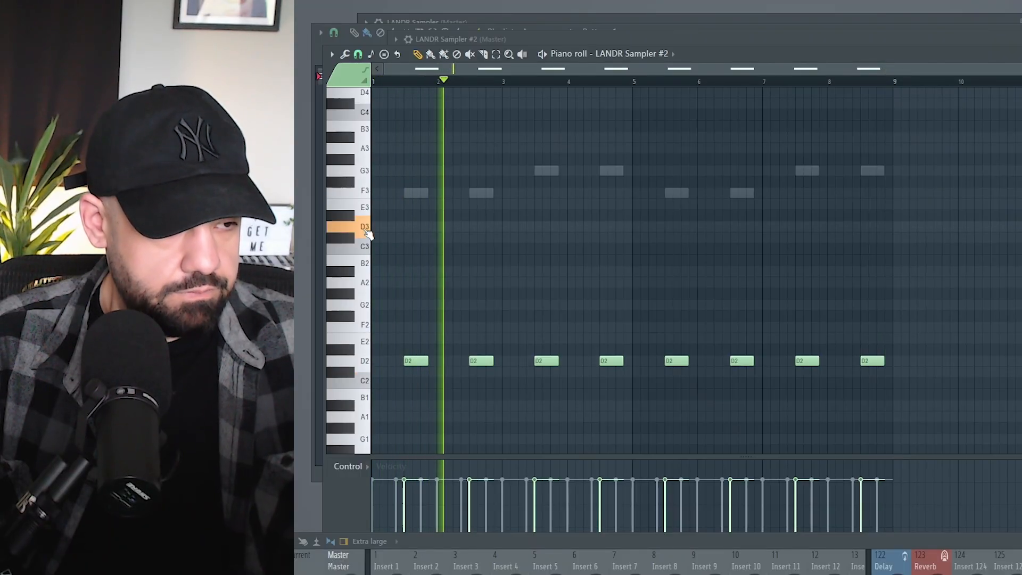
Add D3 notes to the pattern, then reopen the second sampler's own window.
left_click(383, 227)
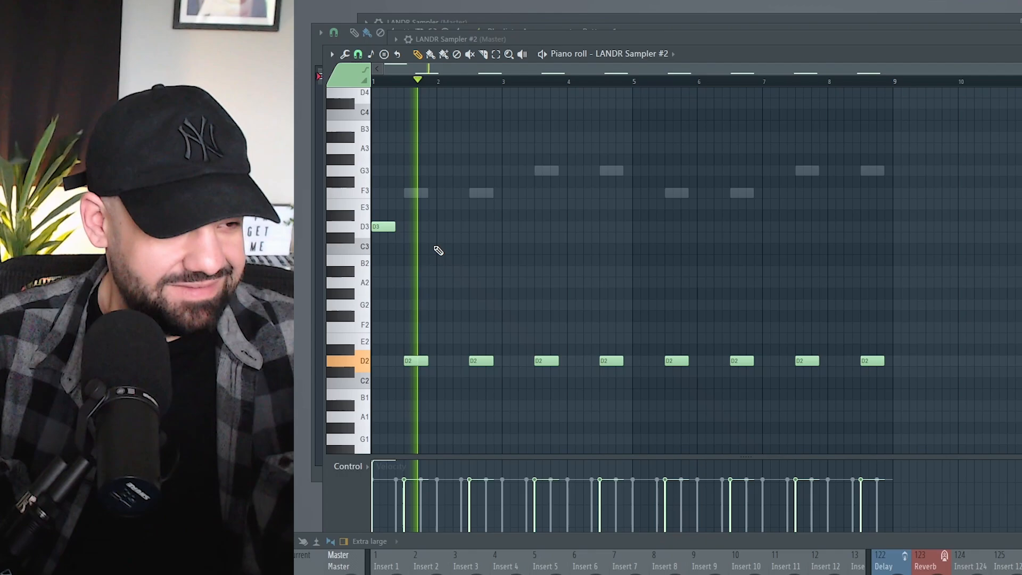
left_click(464, 227)
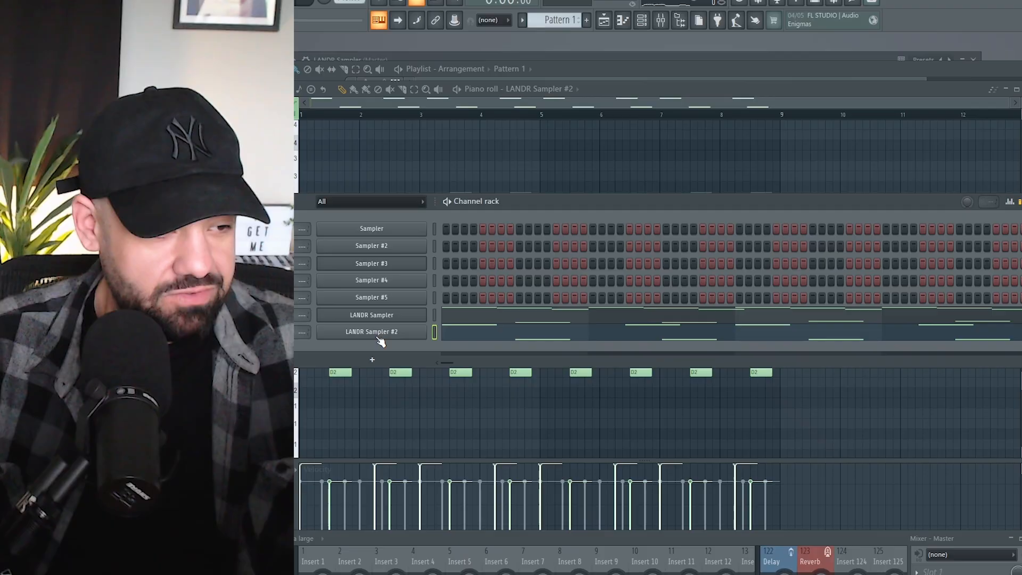
double_click(371, 332)
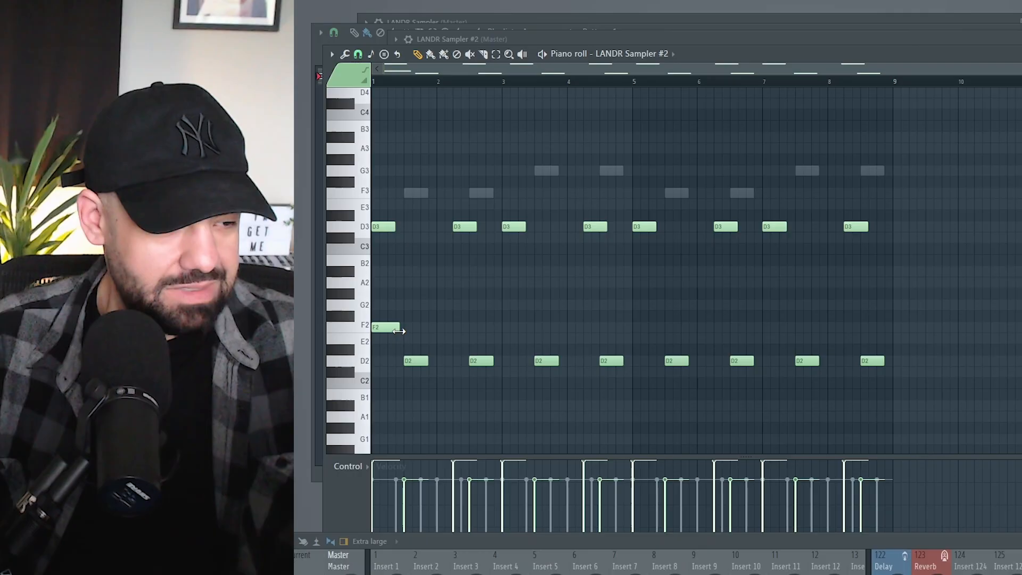
left_click(384, 327)
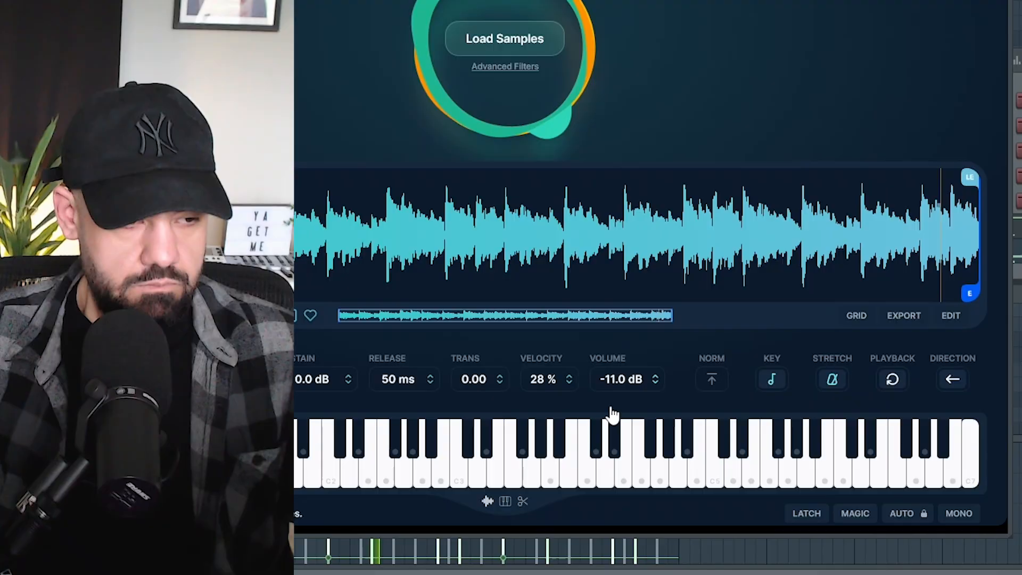
Set LANDR Sampler #2's TRANS to -12.00 and VOLUME to -7.5 dB.
left_click(952, 378)
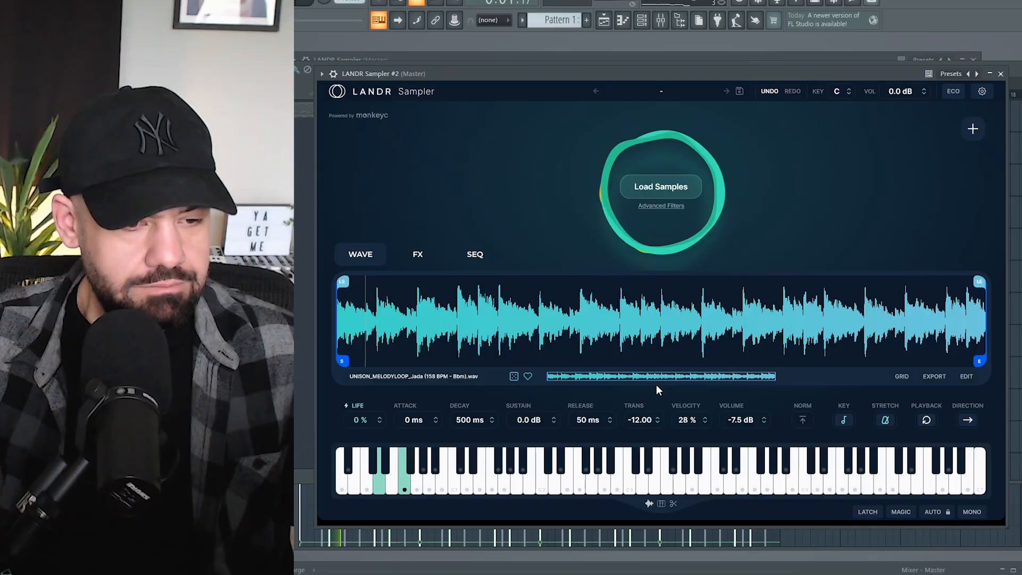
left_click_drag(740, 424, 740, 410)
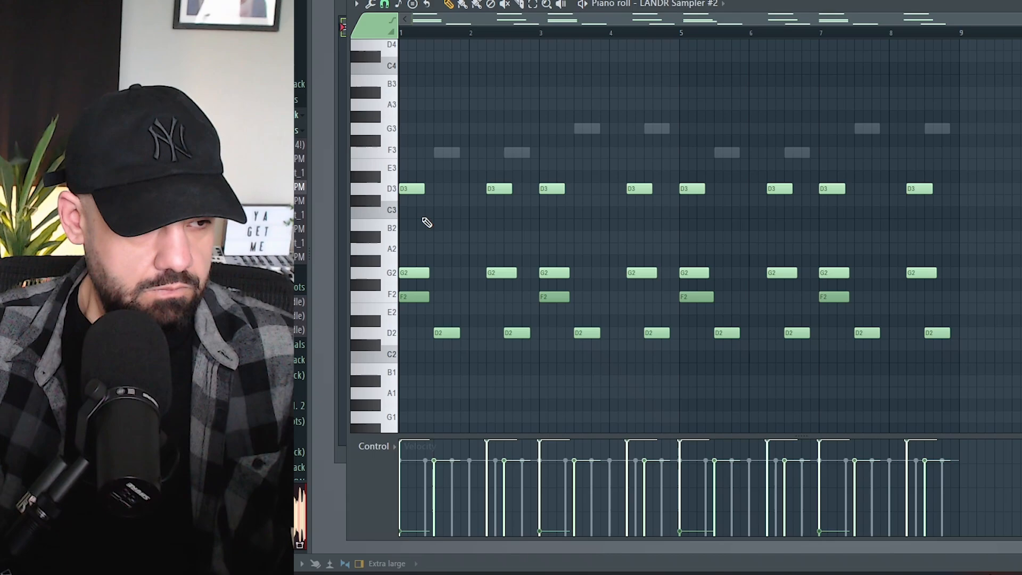
Draw a C3 note near bar 1, right after the first D3.
left_click(430, 212)
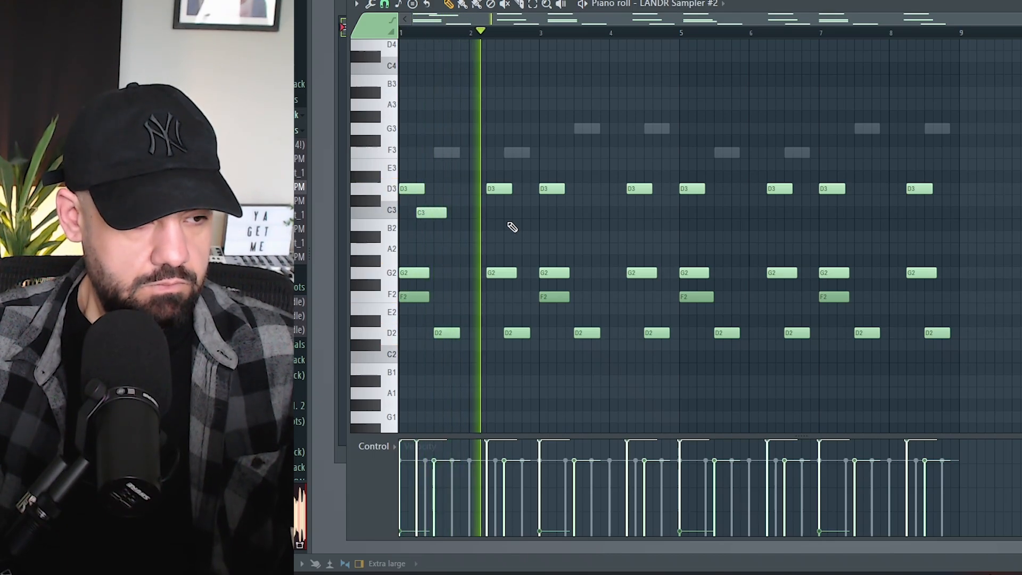